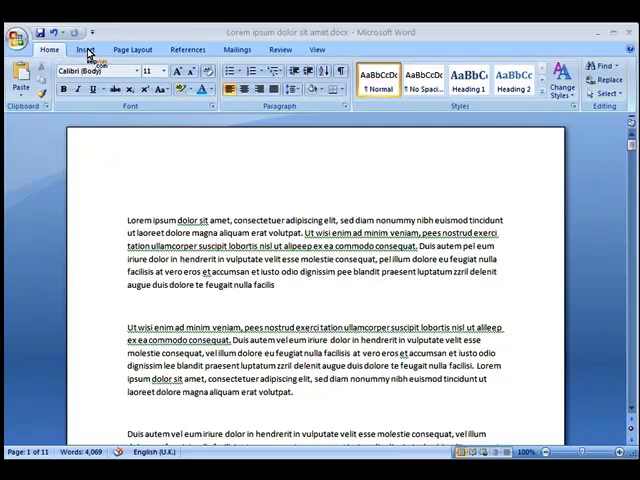
# Switch the ribbon to the Insert tools in the Lorem ipsum document.
pyautogui.click(84, 49)
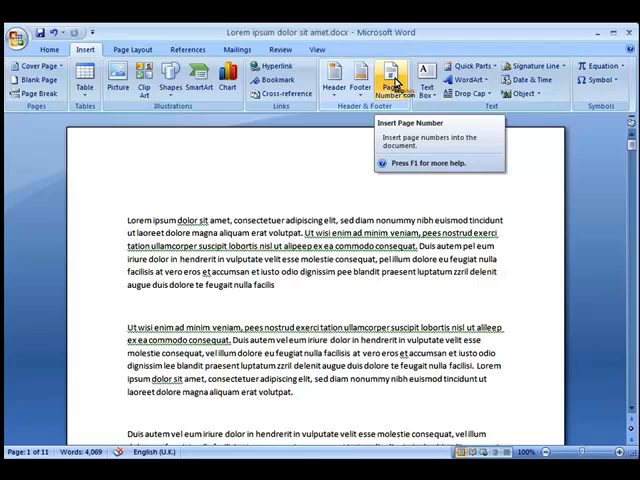
# Insert a Plain Number 1 page number at the top of the page and close the header.
pyautogui.click(390, 80)
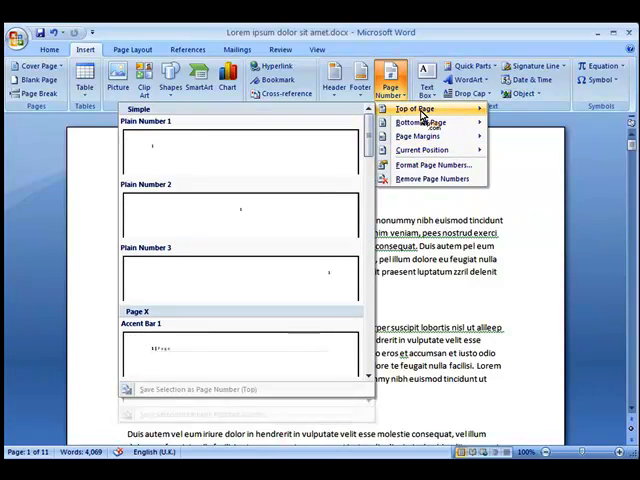
pyautogui.moveTo(175, 157)
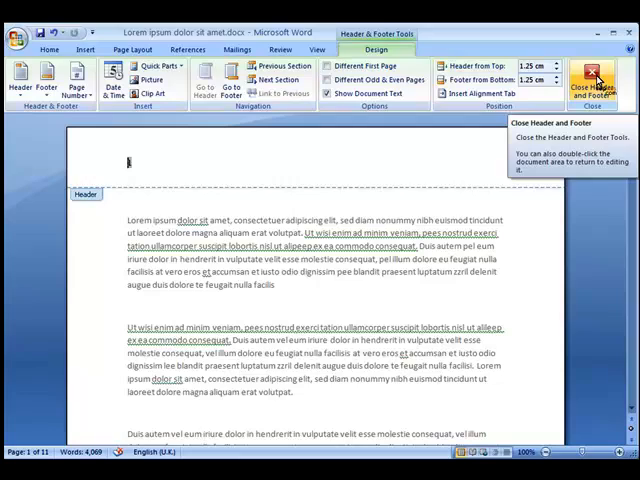
pyautogui.click(591, 78)
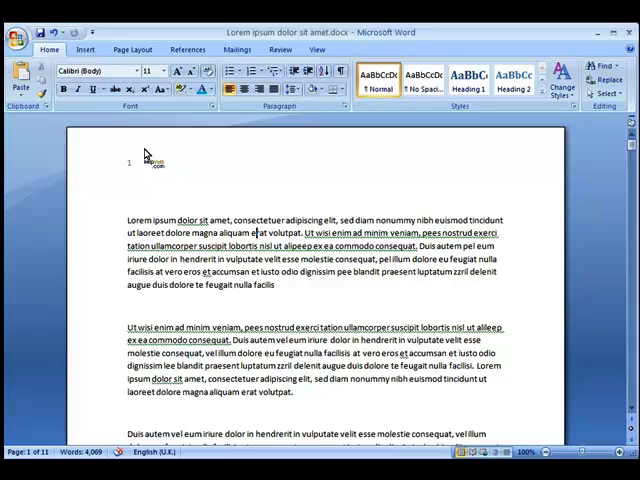
pyautogui.click(85, 49)
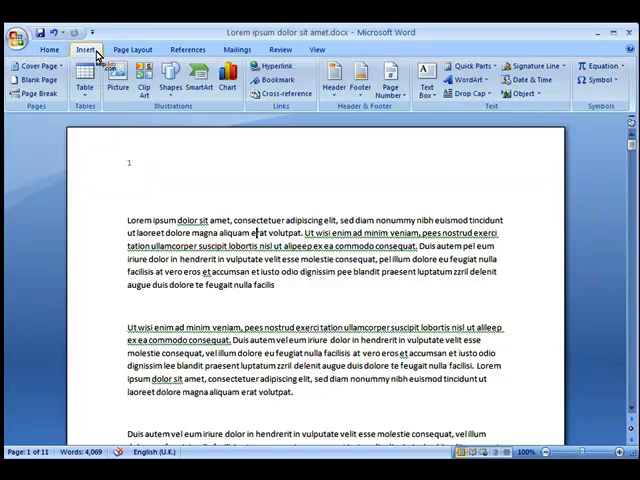
# Remove the page numbers using Page Number > Remove Page Numbers.
pyautogui.click(398, 78)
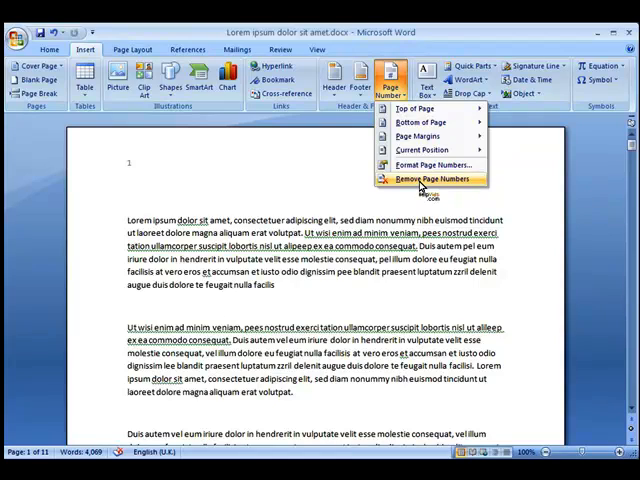
pyautogui.click(430, 179)
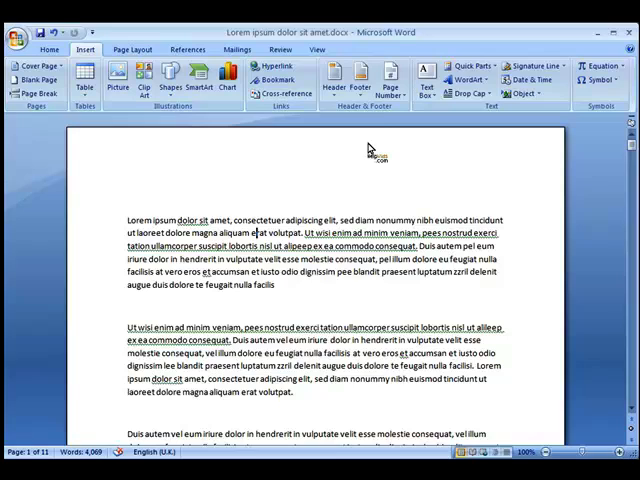
pyautogui.moveTo(390, 80)
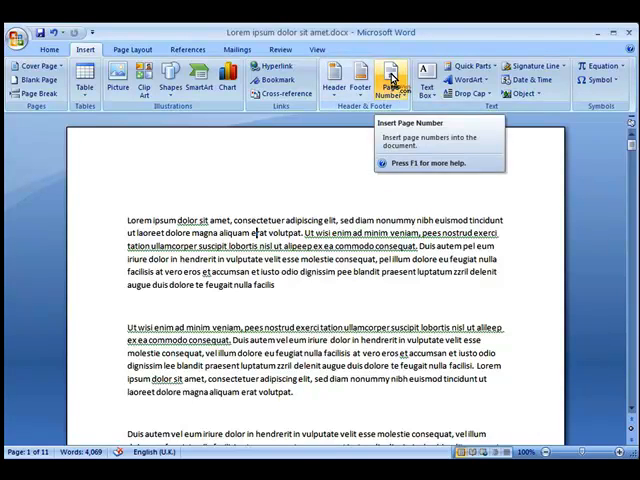
# Open Format Page Numbers and expand the Number format style list.
pyautogui.click(389, 80)
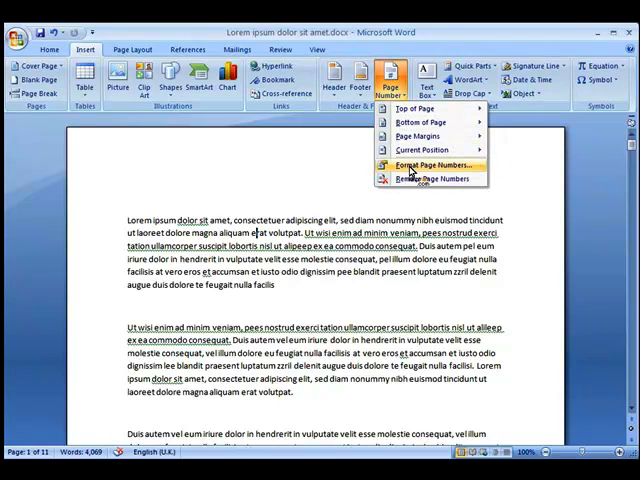
pyautogui.click(435, 164)
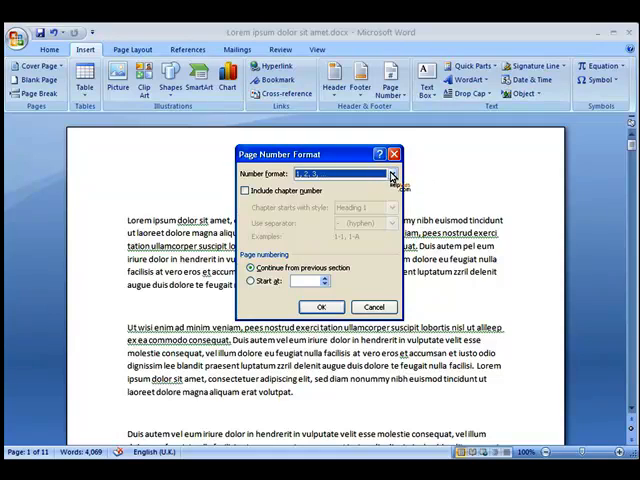
pyautogui.click(388, 176)
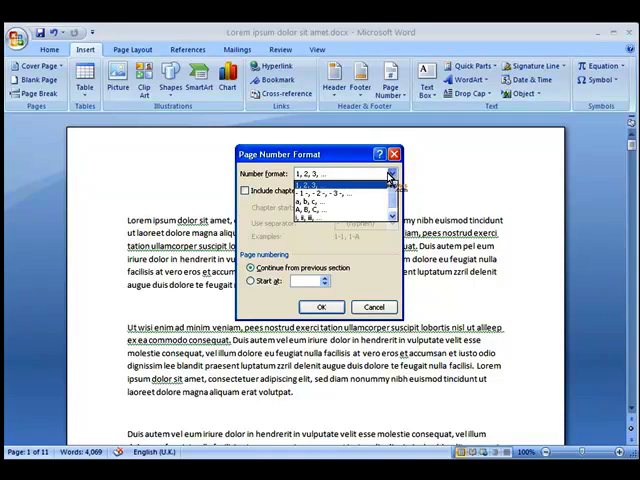